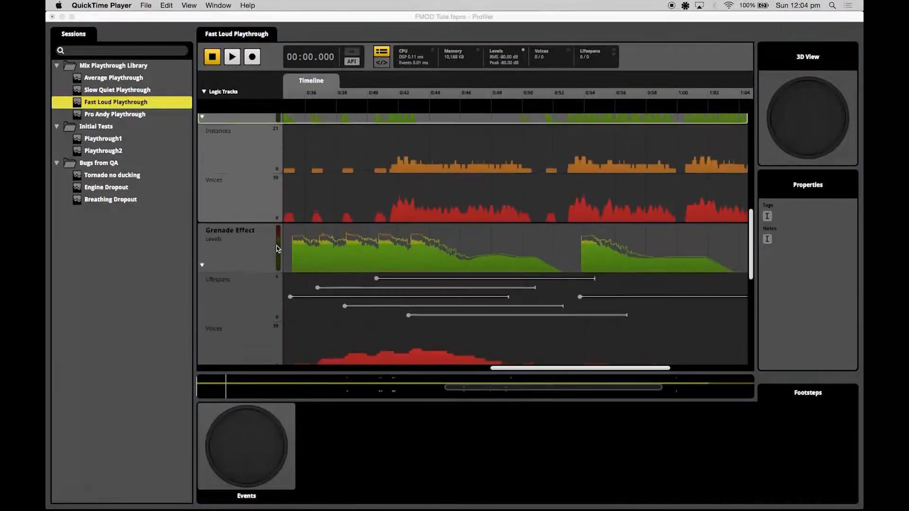
Play the Fast Loud Playthrough session from about 0:41 and stop it near 0:49
{"action": "scroll", "scroll_direction": "down", "scroll_amount": 3}
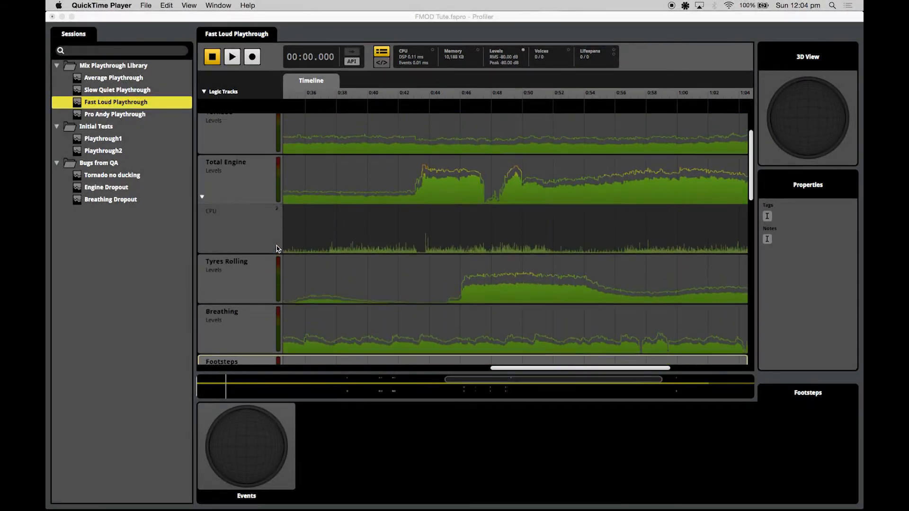
{"action": "left_click", "coordinate": [231, 56]}
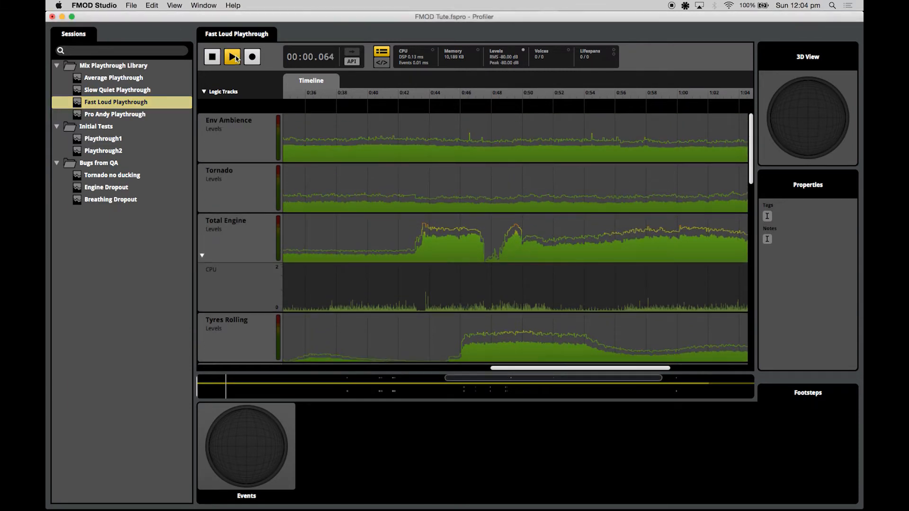
{"action": "left_click", "coordinate": [231, 56]}
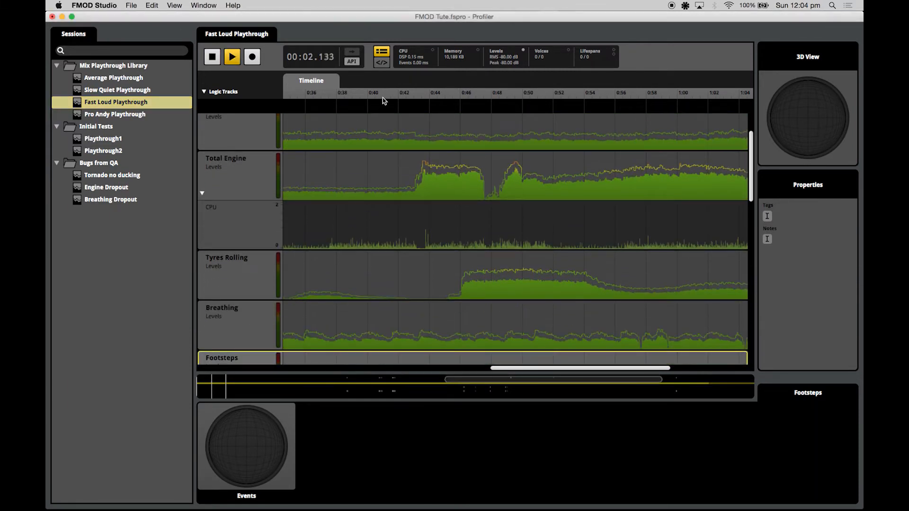
{"action": "left_click", "coordinate": [232, 56]}
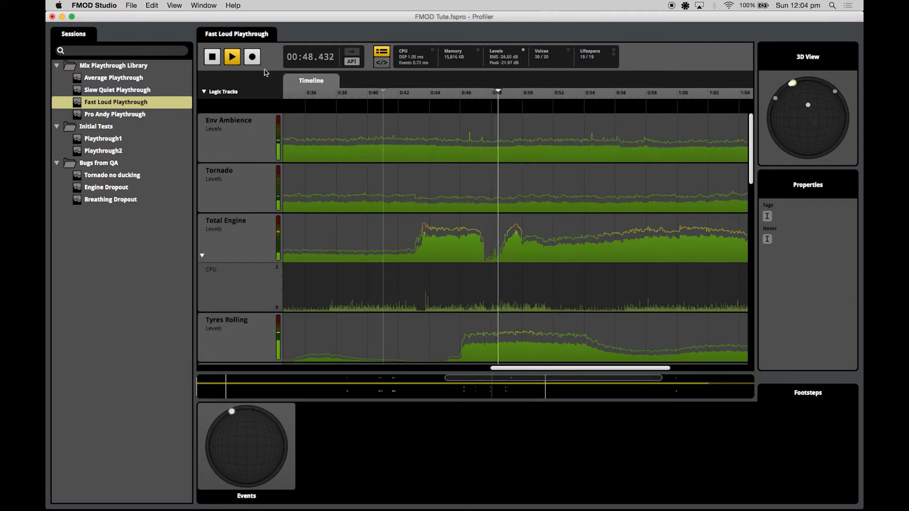
{"action": "left_click", "coordinate": [212, 56]}
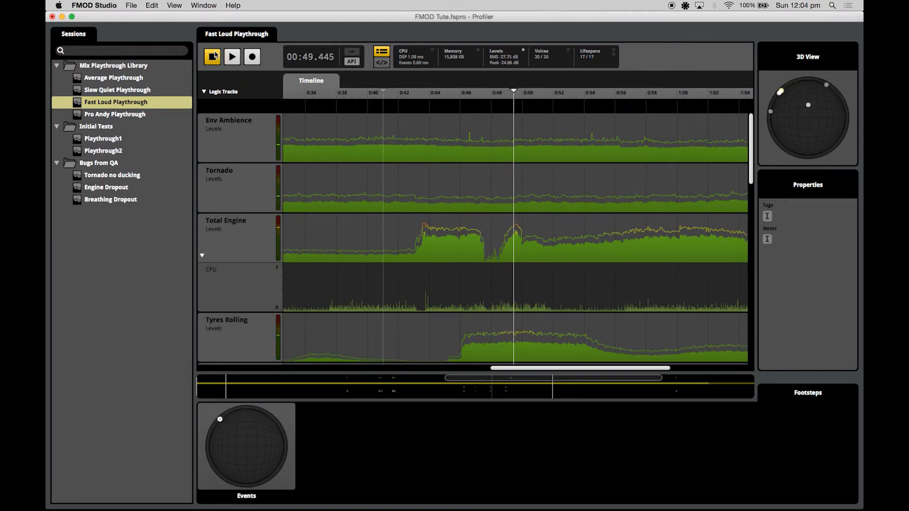
{"action": "left_click", "coordinate": [212, 56]}
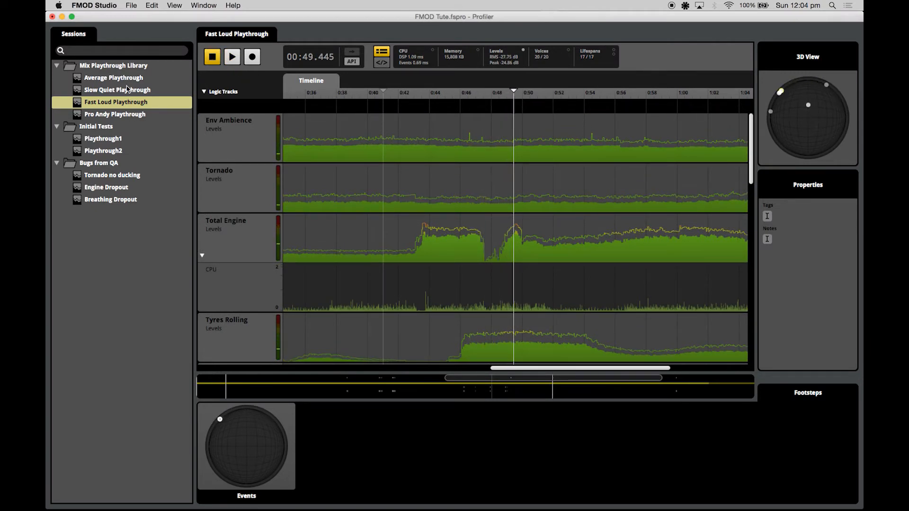
Review the Slow Quiet Playthrough tracks, then the Average Playthrough session, ending in the Event Editor
{"action": "left_click", "coordinate": [117, 90]}
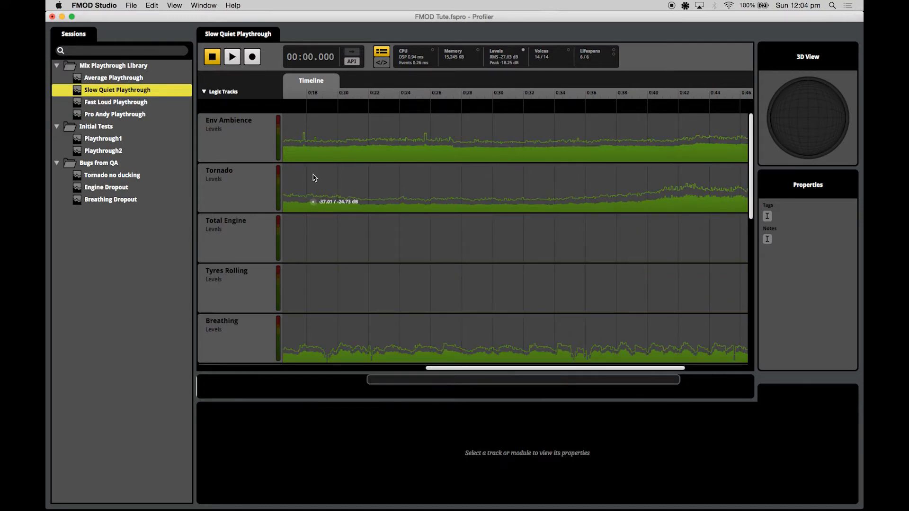
{"action": "scroll", "scroll_direction": "down", "scroll_amount": 3}
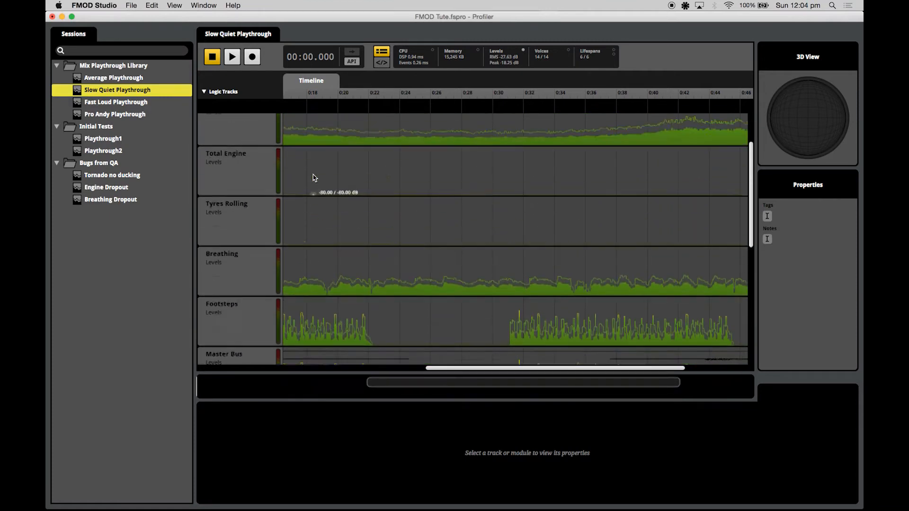
{"action": "scroll", "scroll_direction": "down", "scroll_amount": 3}
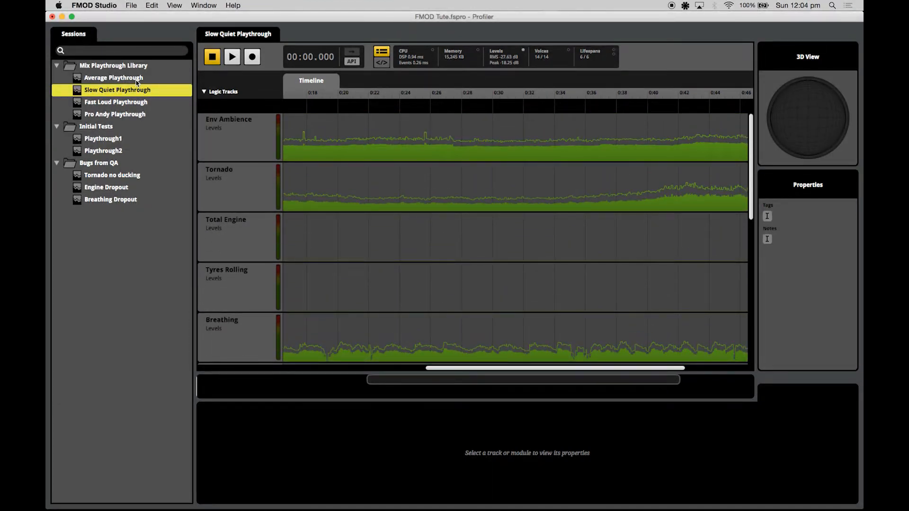
{"action": "left_click", "coordinate": [113, 77]}
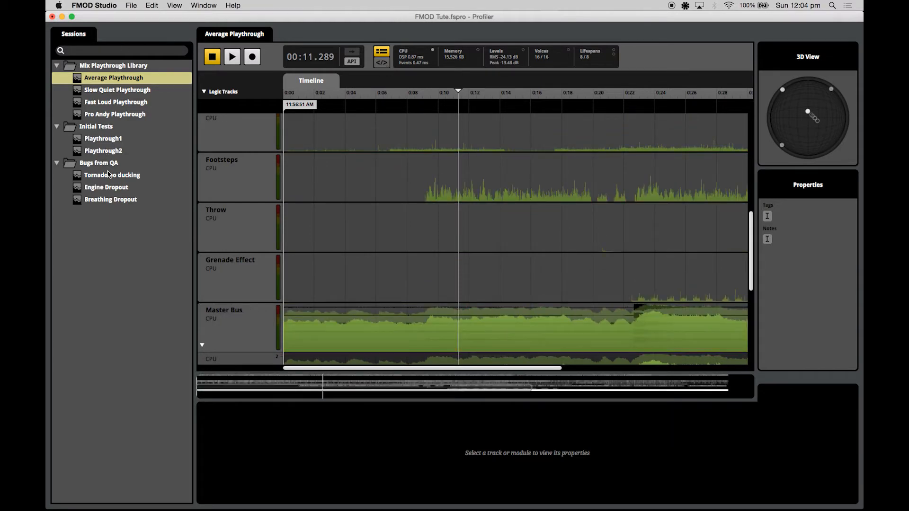
{"action": "left_click", "coordinate": [114, 65]}
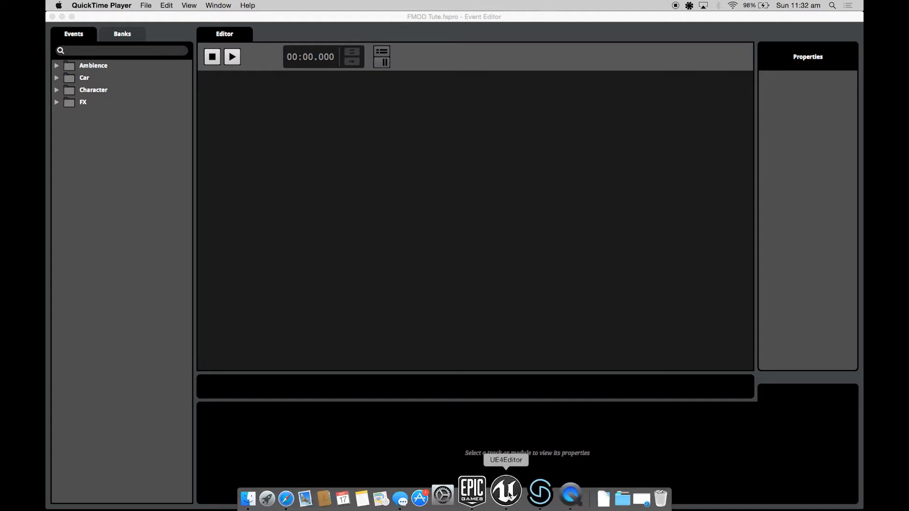
{"action": "left_click", "coordinate": [505, 492]}
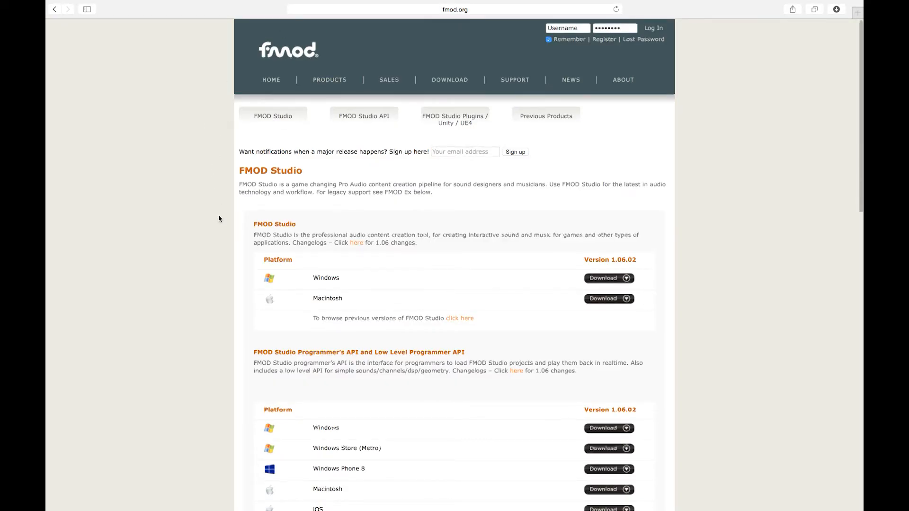
Scroll the fmod.org Download page through the Studio, API, Unity and UE4 sections
{"action": "scroll", "scroll_direction": "down", "scroll_amount": 3}
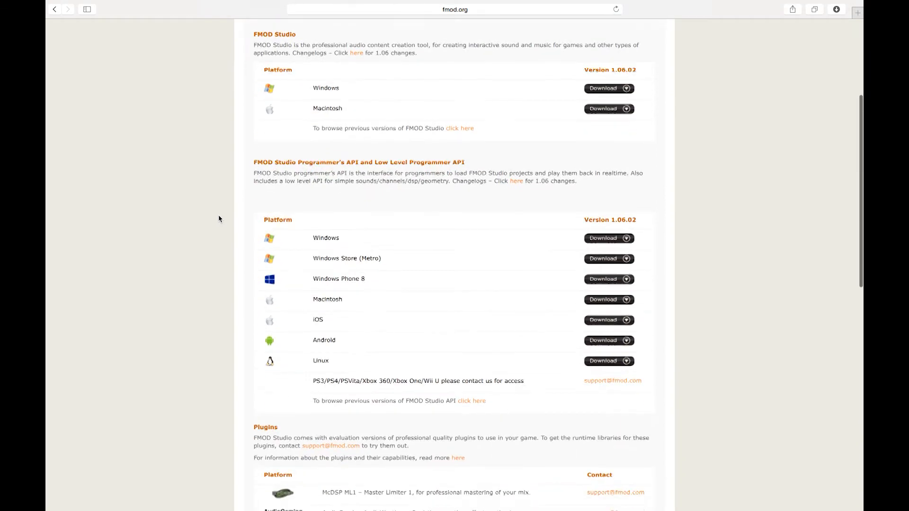
{"action": "scroll", "scroll_direction": "down", "scroll_amount": 3}
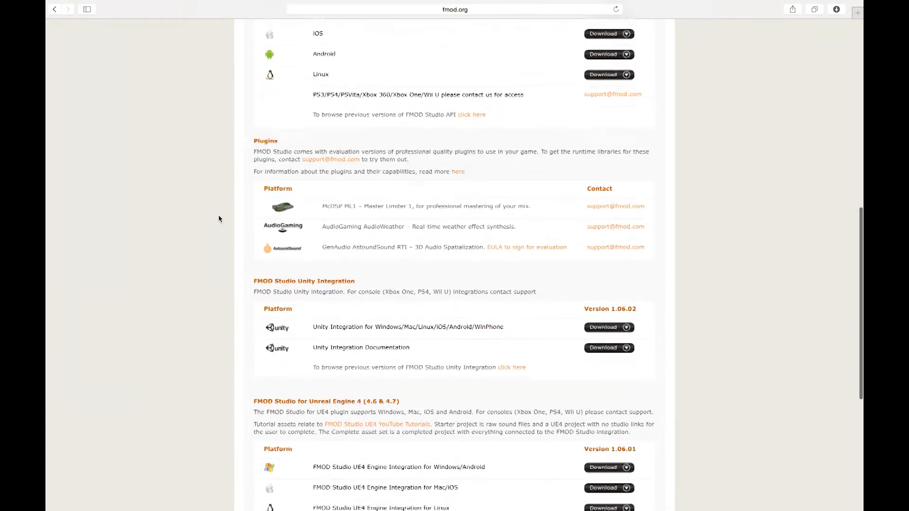
{"action": "scroll", "scroll_direction": "down", "scroll_amount": 3}
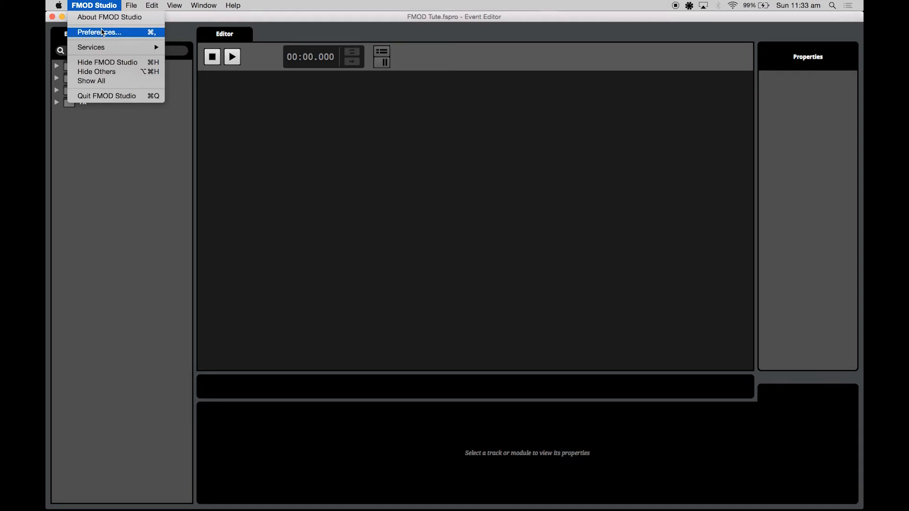
Check the built banks output folder in the Preferences Build settings
{"action": "left_click", "coordinate": [99, 32]}
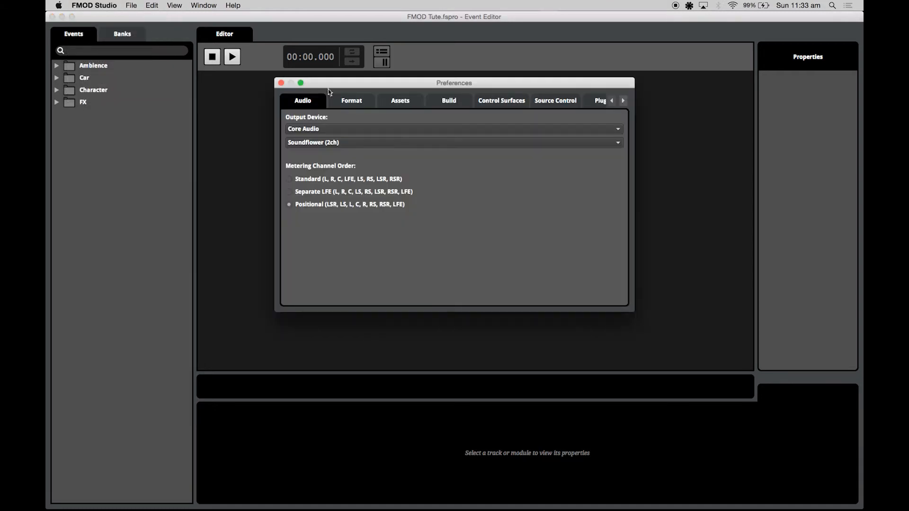
{"action": "left_click", "coordinate": [448, 100]}
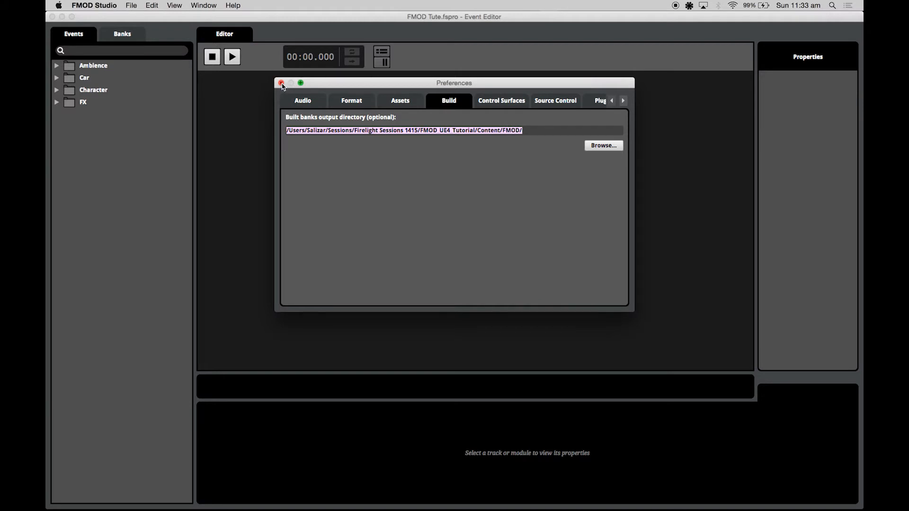
{"action": "left_click", "coordinate": [281, 83]}
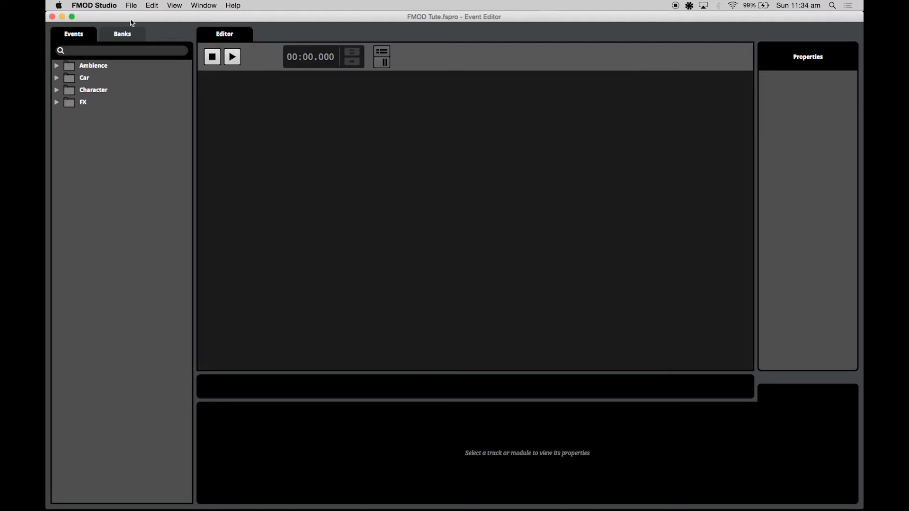
Build the project's sound banks via File > Build
{"action": "left_click", "coordinate": [131, 5]}
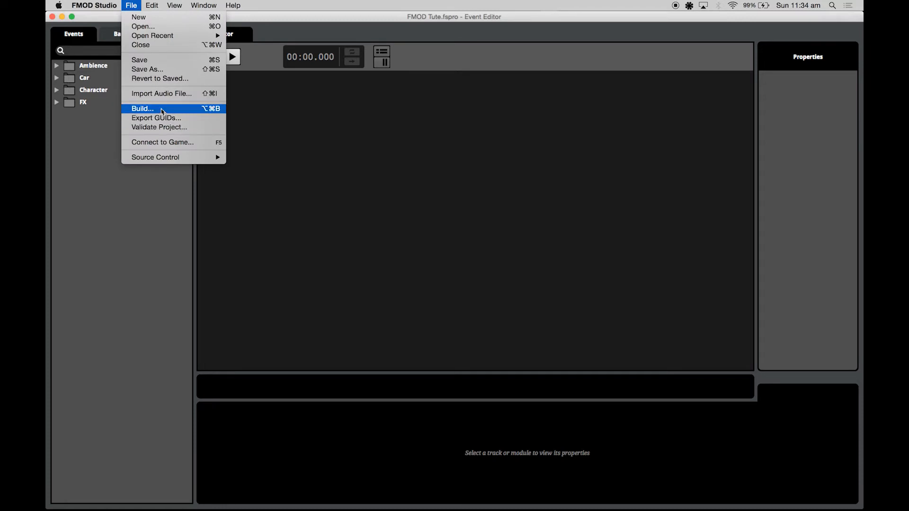
{"action": "left_click", "coordinate": [142, 108]}
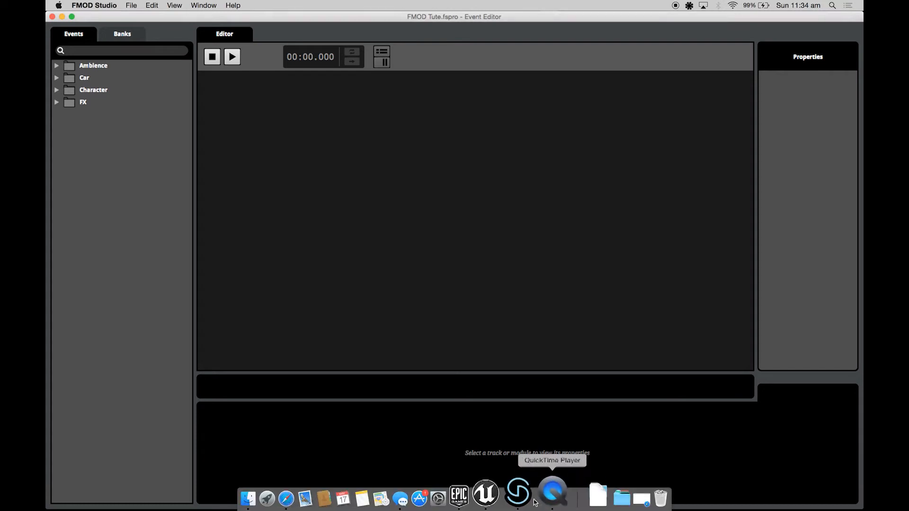
Start playing the tutorial level in Unreal Editor, then return to FMOD Studio
{"action": "left_click", "coordinate": [485, 497]}
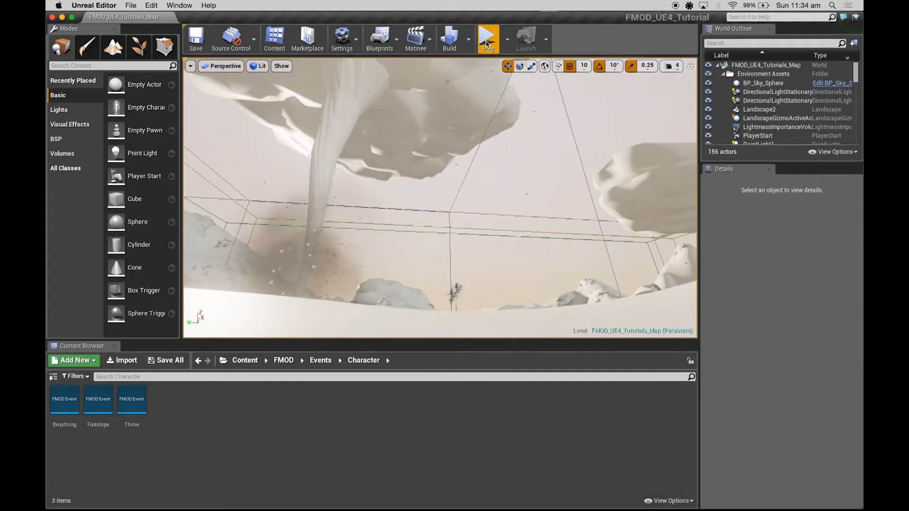
{"action": "left_click", "coordinate": [488, 38]}
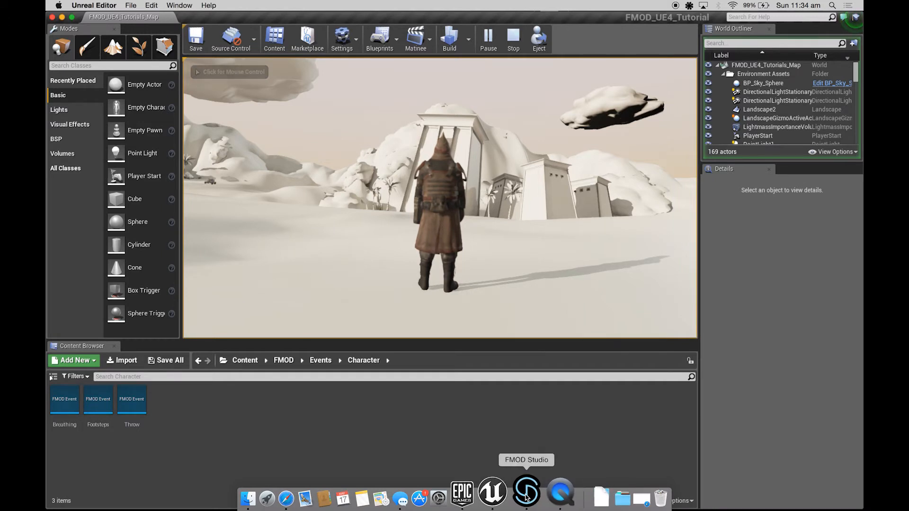
{"action": "left_click", "coordinate": [526, 492]}
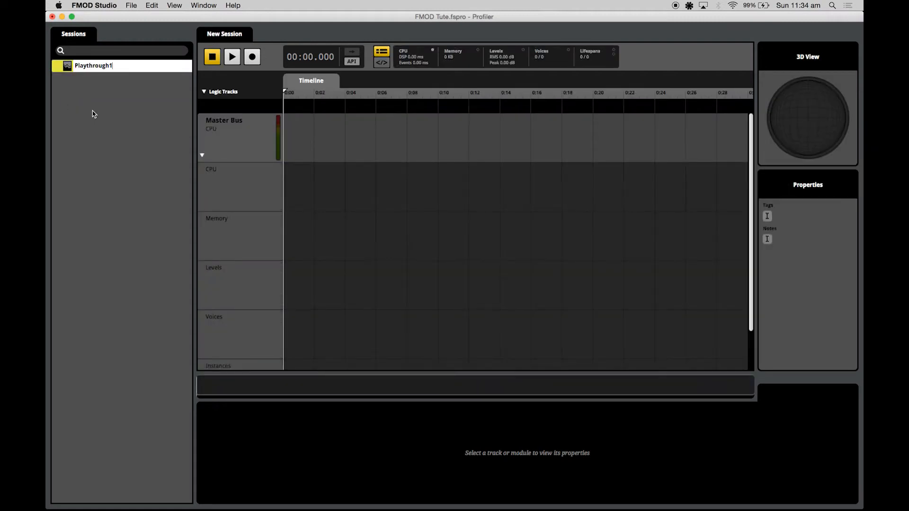
Name the session Playthrough1 and record it connected to the game on localhost
{"action": "left_click", "coordinate": [93, 66]}
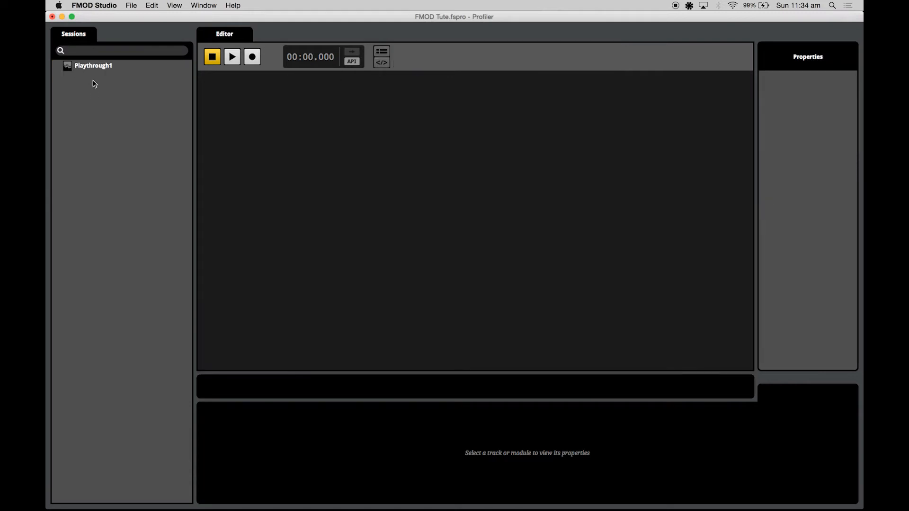
{"action": "left_click", "coordinate": [93, 65]}
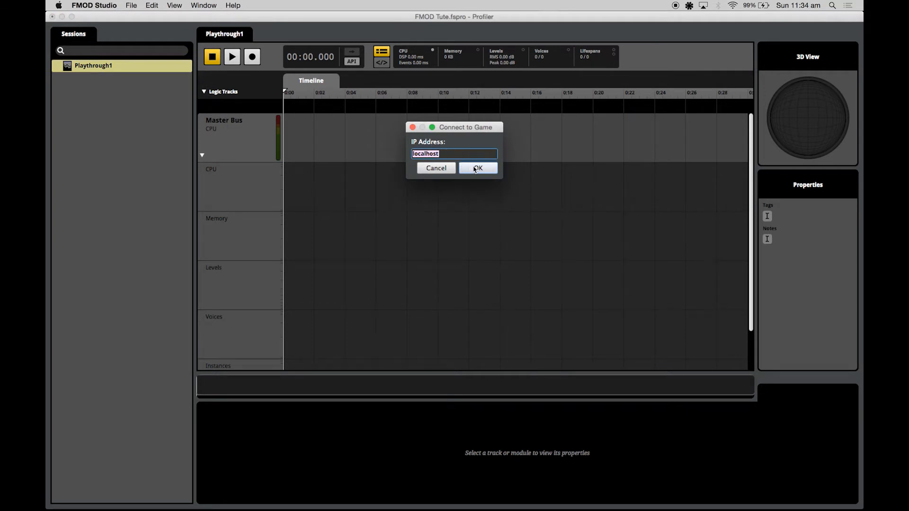
{"action": "left_click", "coordinate": [478, 168]}
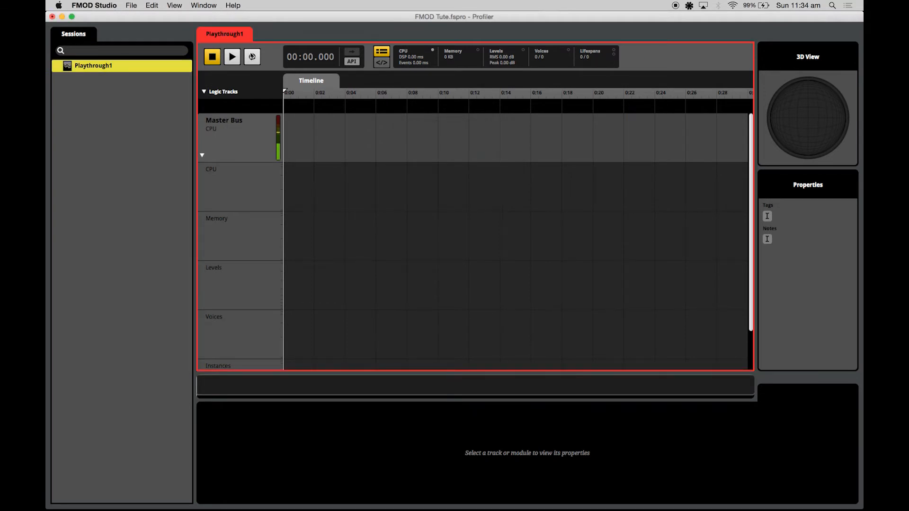
{"action": "left_click", "coordinate": [251, 57]}
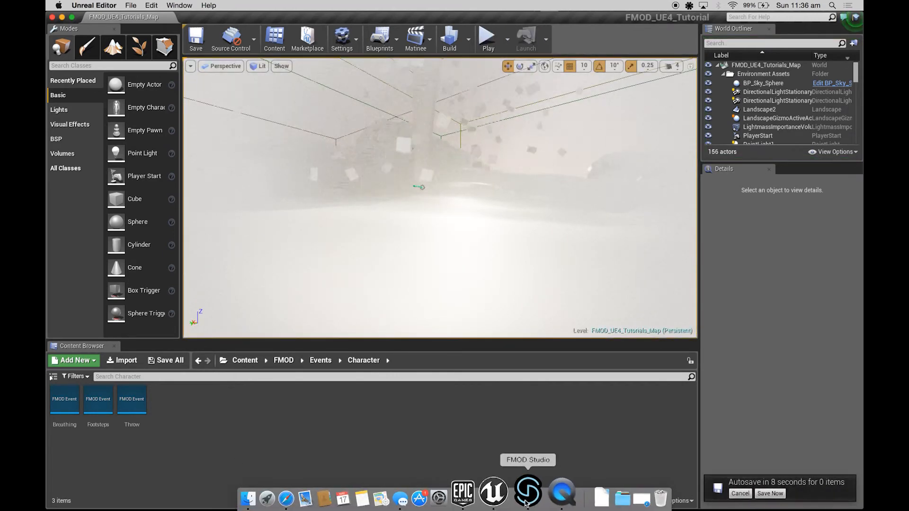
Inspect Playthrough1's Grenade Effect, Tornado and Env Ambience level lanes around 1:24
{"action": "left_click", "coordinate": [527, 493]}
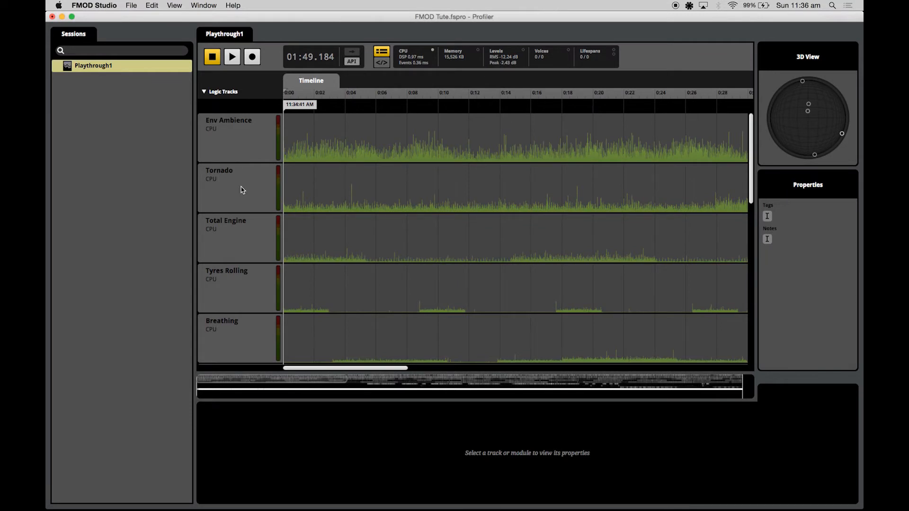
{"action": "scroll", "scroll_direction": "down", "scroll_amount": 3}
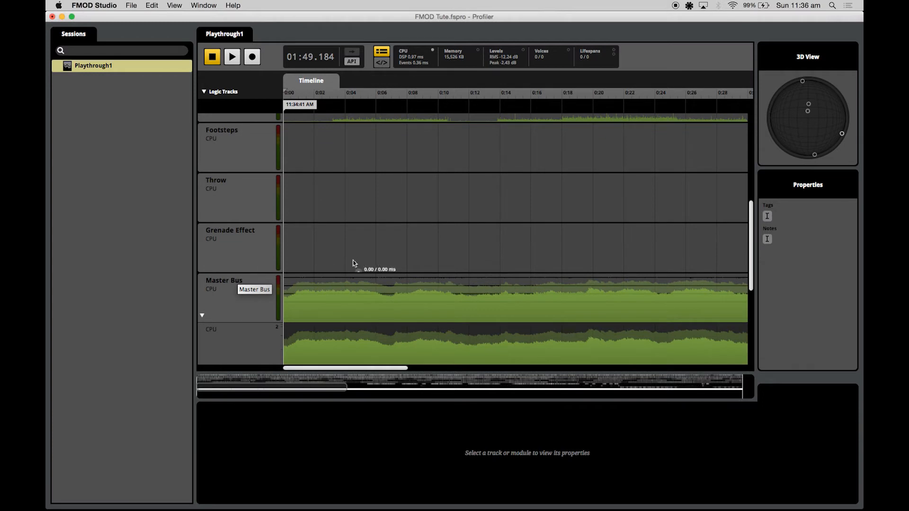
{"action": "scroll", "scroll_direction": "down", "scroll_amount": 3}
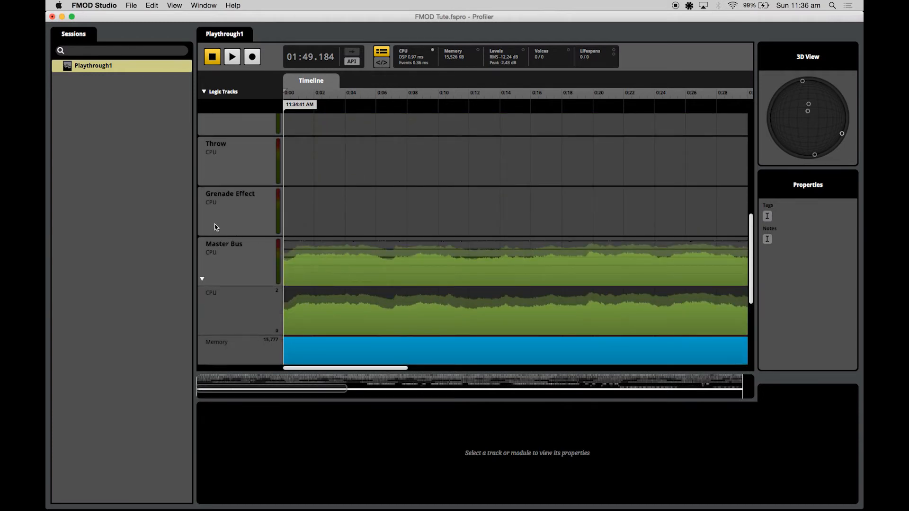
{"action": "left_click", "coordinate": [237, 208]}
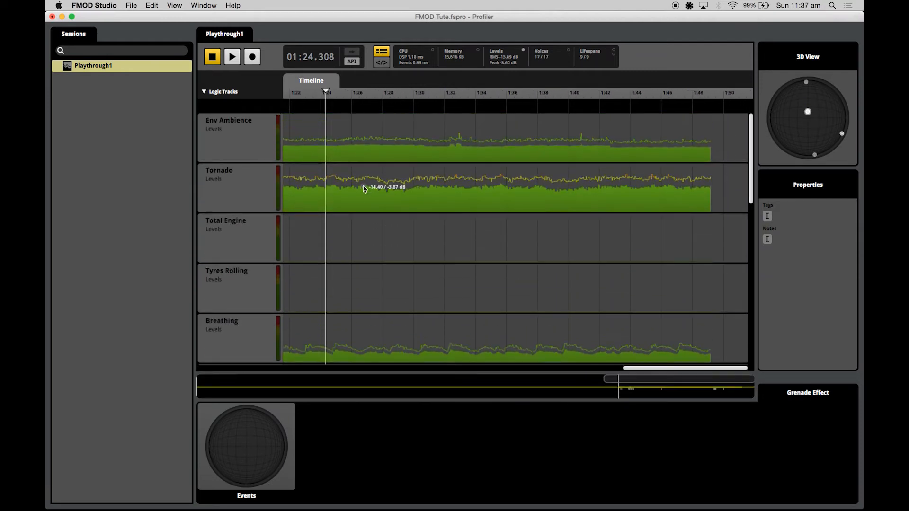
{"action": "scroll", "scroll_direction": "down", "scroll_amount": 3}
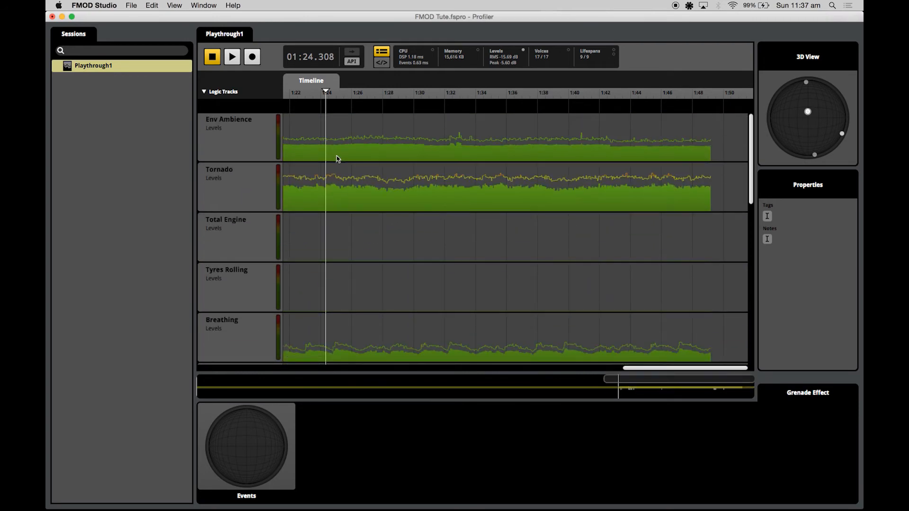
{"action": "mouse_move", "coordinate": [346, 168]}
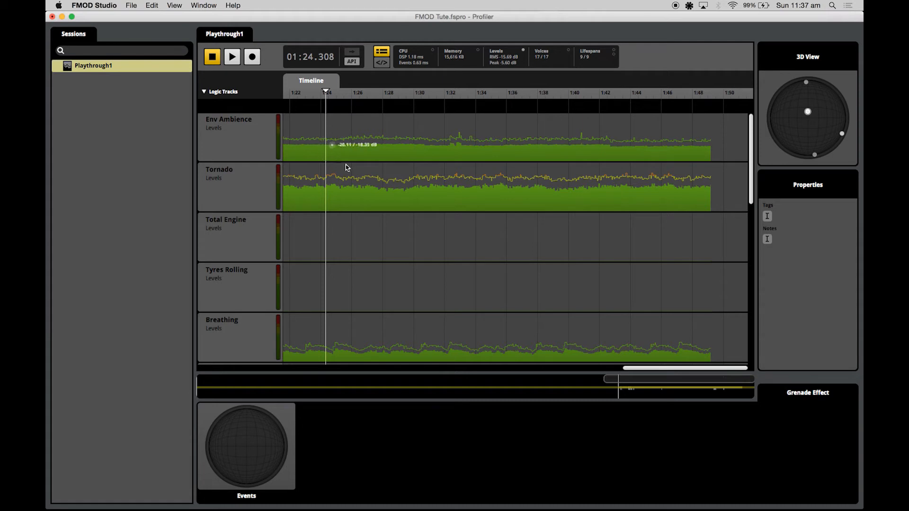
{"action": "mouse_move", "coordinate": [330, 206]}
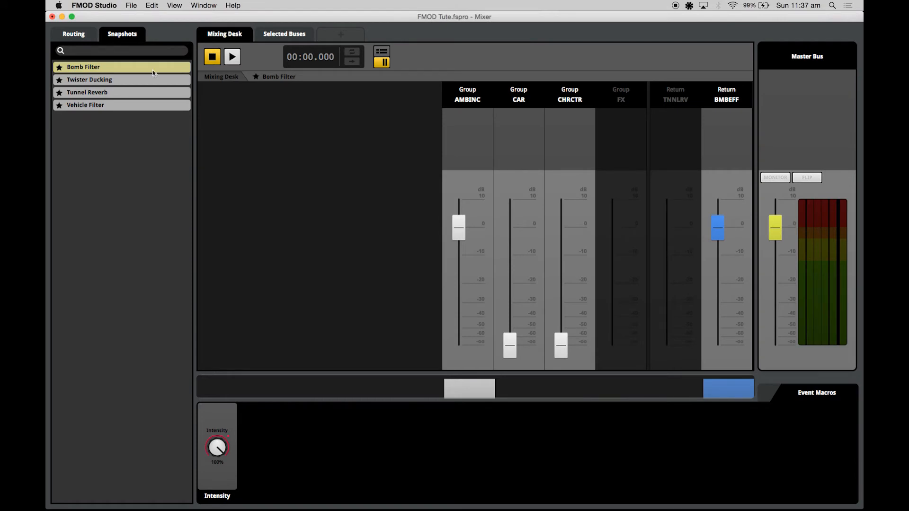
{"action": "left_click", "coordinate": [73, 33]}
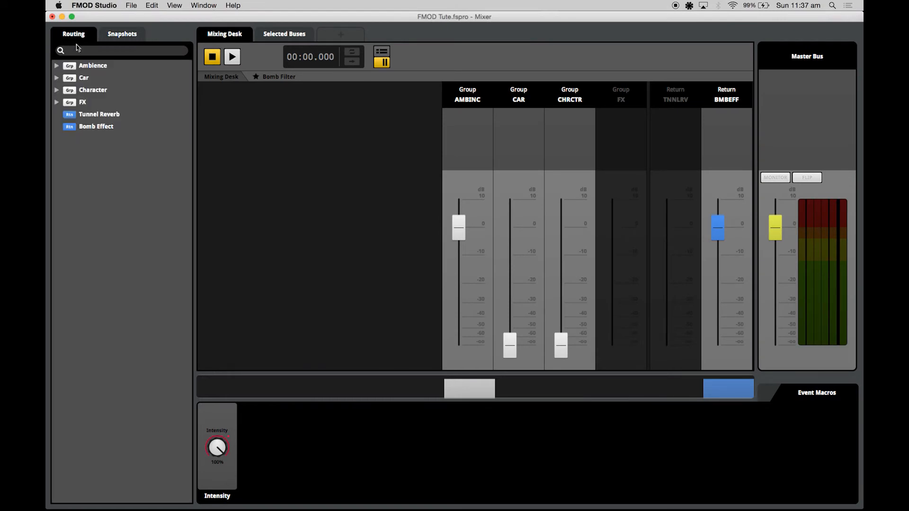
{"action": "left_click", "coordinate": [57, 65]}
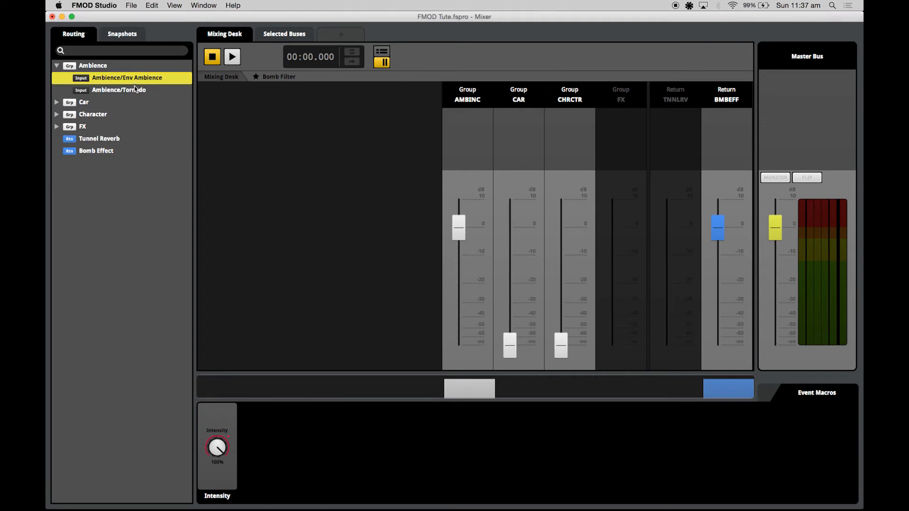
{"action": "left_click", "coordinate": [118, 90]}
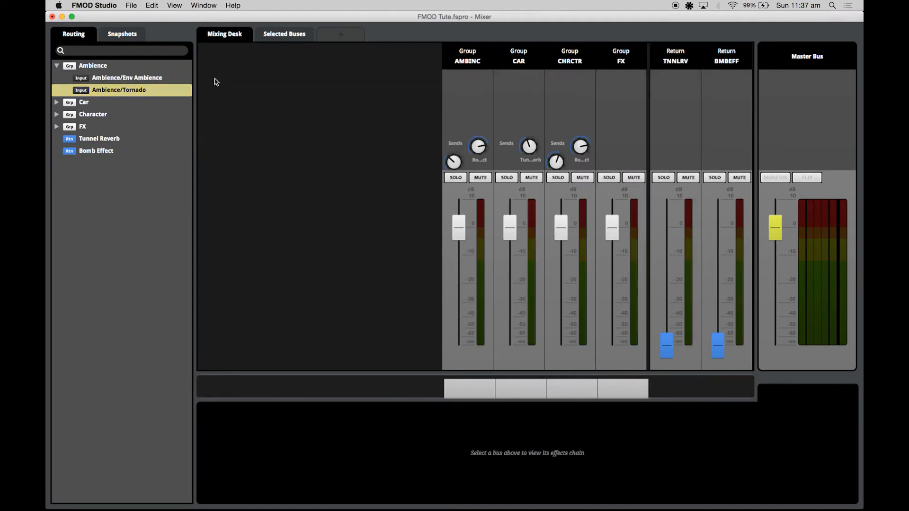
{"action": "left_click", "coordinate": [121, 34]}
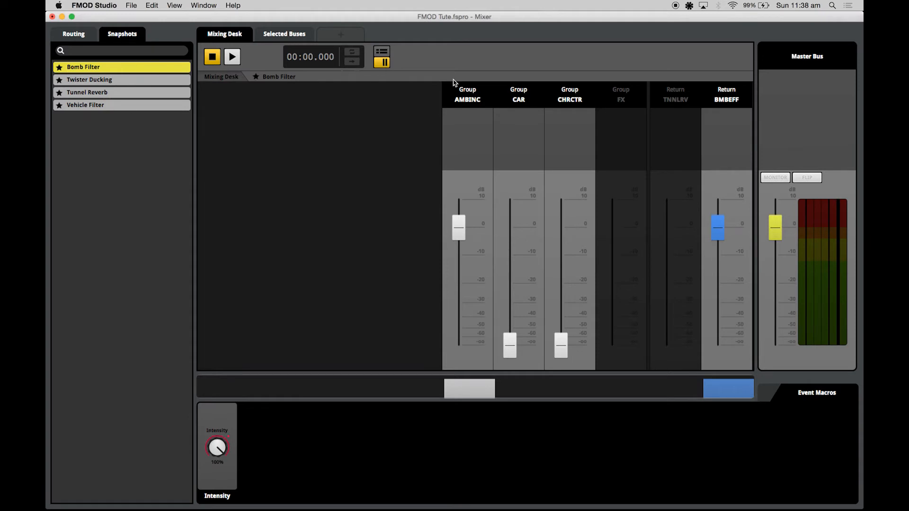
{"action": "mouse_move", "coordinate": [457, 163]}
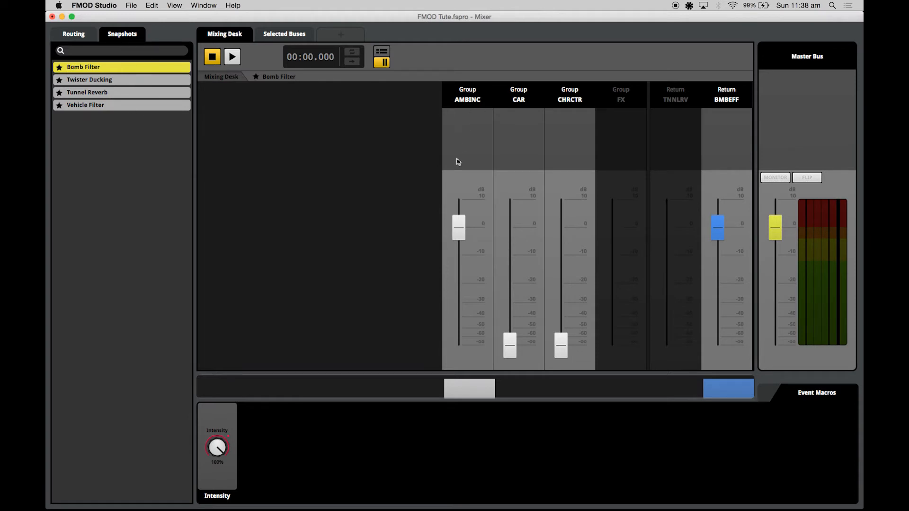
{"action": "mouse_move", "coordinate": [614, 269]}
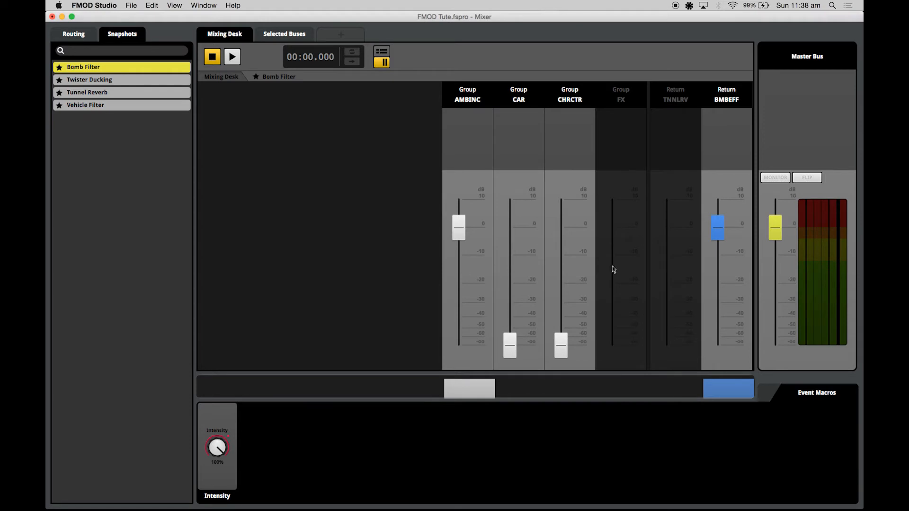
{"action": "mouse_move", "coordinate": [473, 202]}
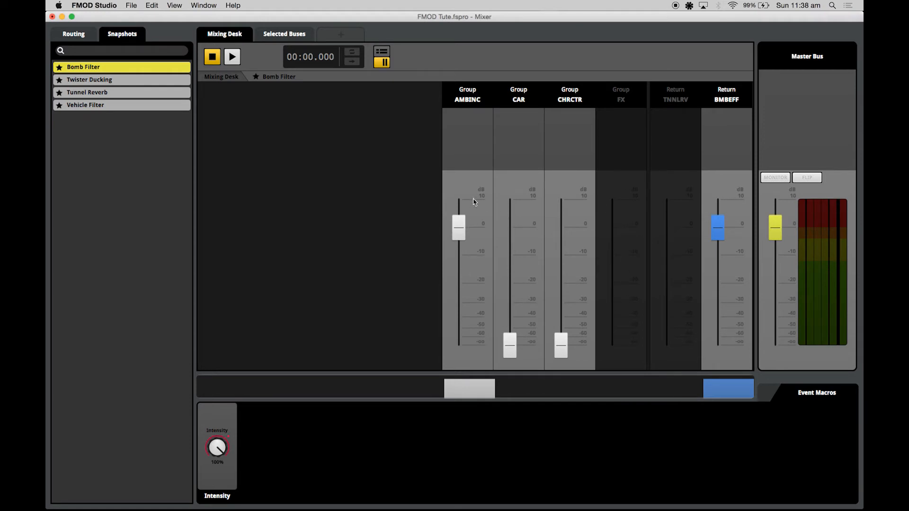
{"action": "mouse_move", "coordinate": [458, 227]}
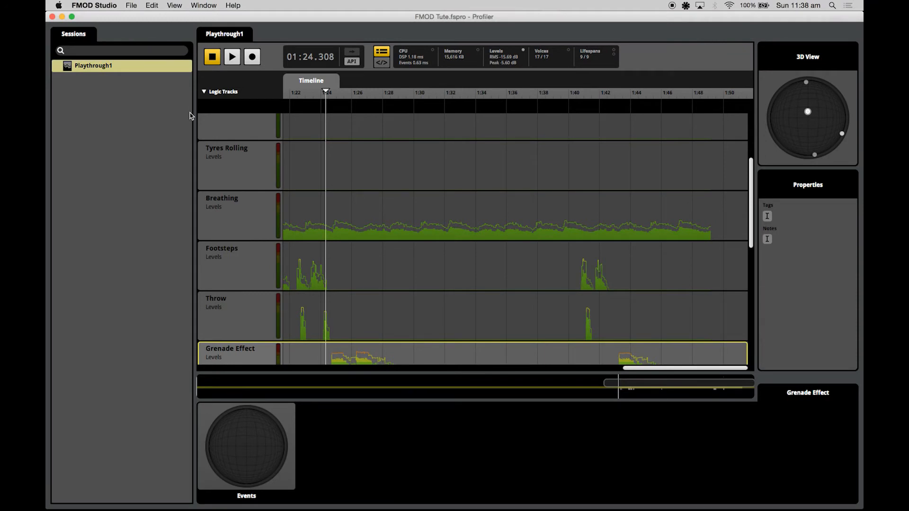
{"action": "mouse_move", "coordinate": [183, 8]}
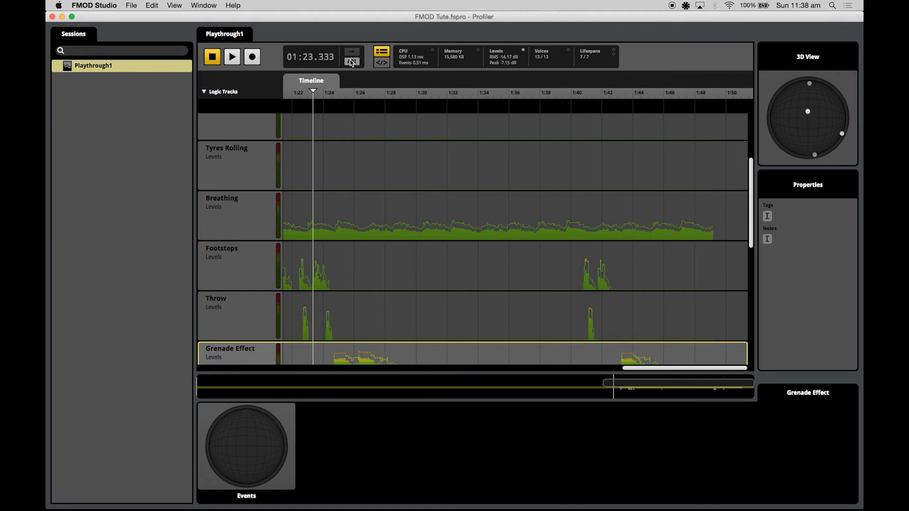
Play Playthrough1 from 1:23 with API capture enabled, then stop
{"action": "left_click", "coordinate": [232, 56]}
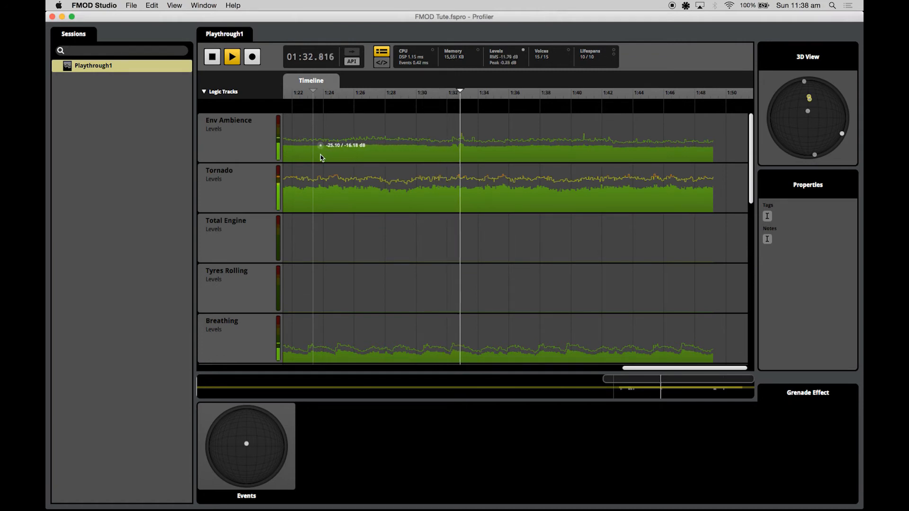
{"action": "left_click", "coordinate": [212, 57]}
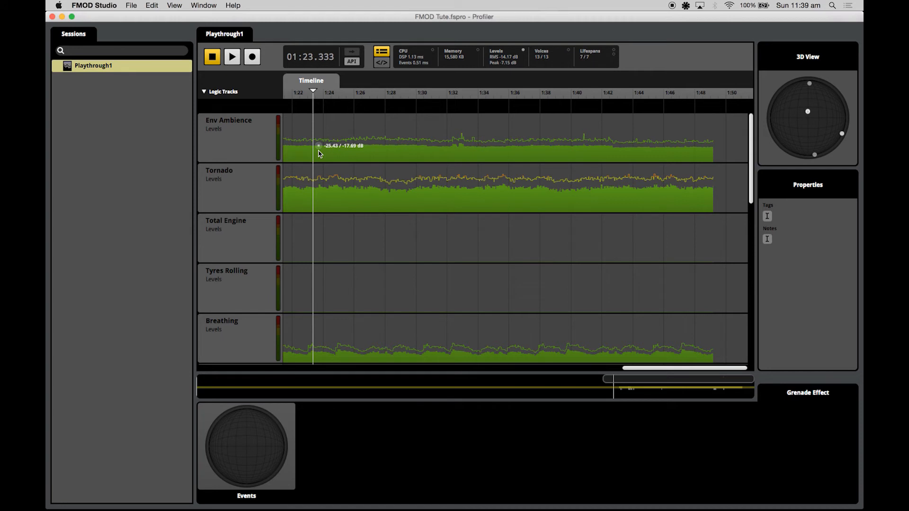
{"action": "mouse_move", "coordinate": [333, 74]}
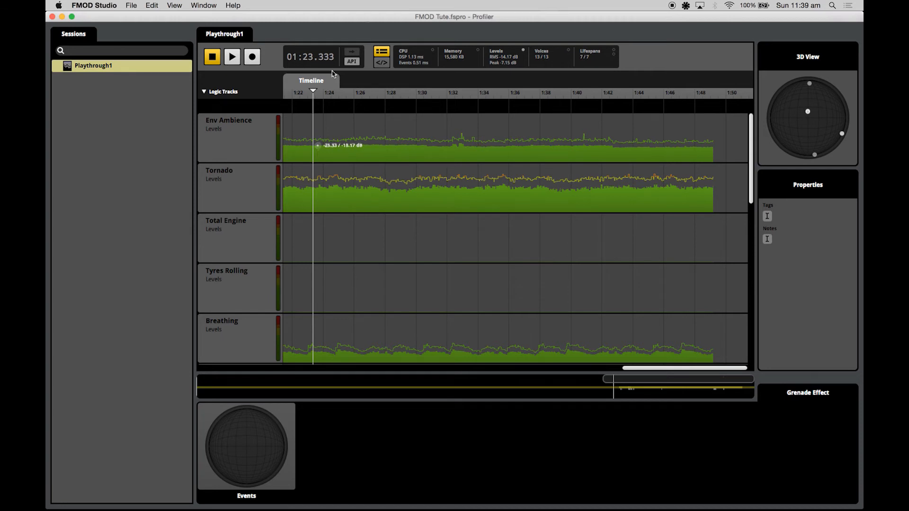
{"action": "mouse_move", "coordinate": [351, 57]}
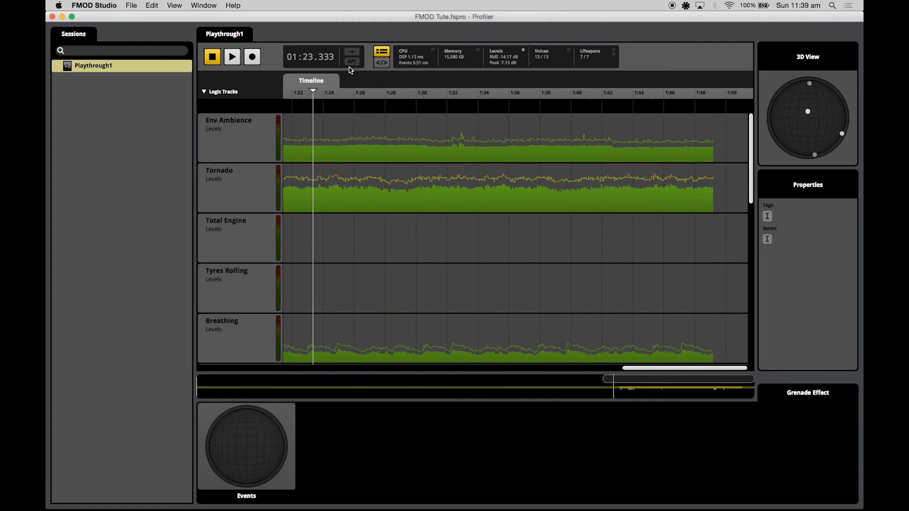
{"action": "mouse_move", "coordinate": [341, 89]}
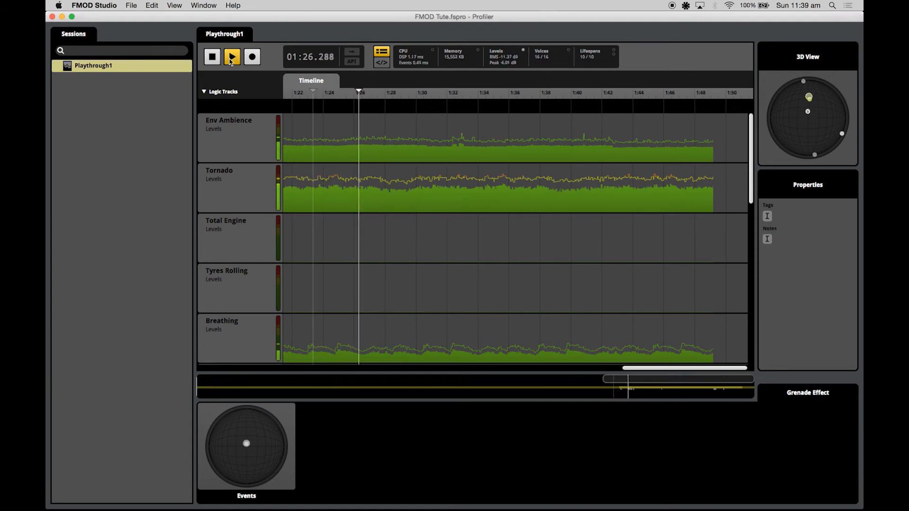
{"action": "mouse_move", "coordinate": [211, 56]}
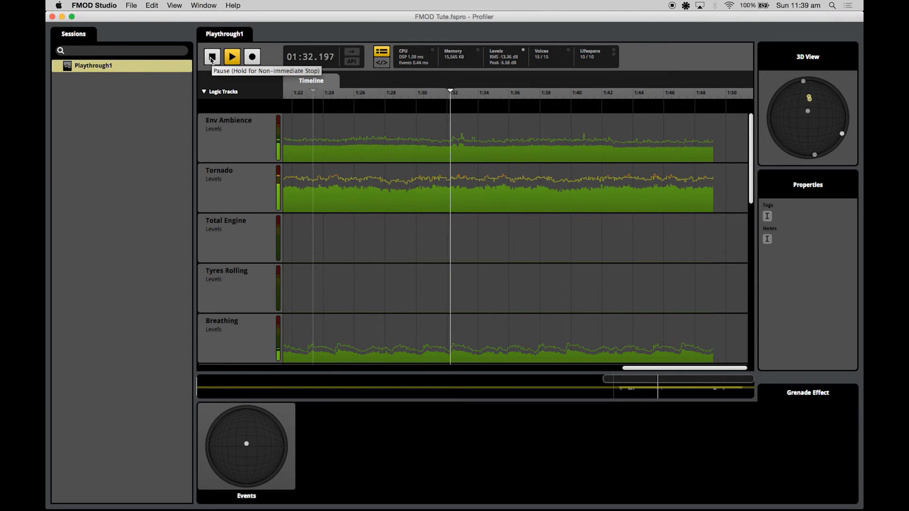
Return to 1:23 and replay Playthrough1 to check Tornado and ambience levels, then pause
{"action": "left_click", "coordinate": [212, 57]}
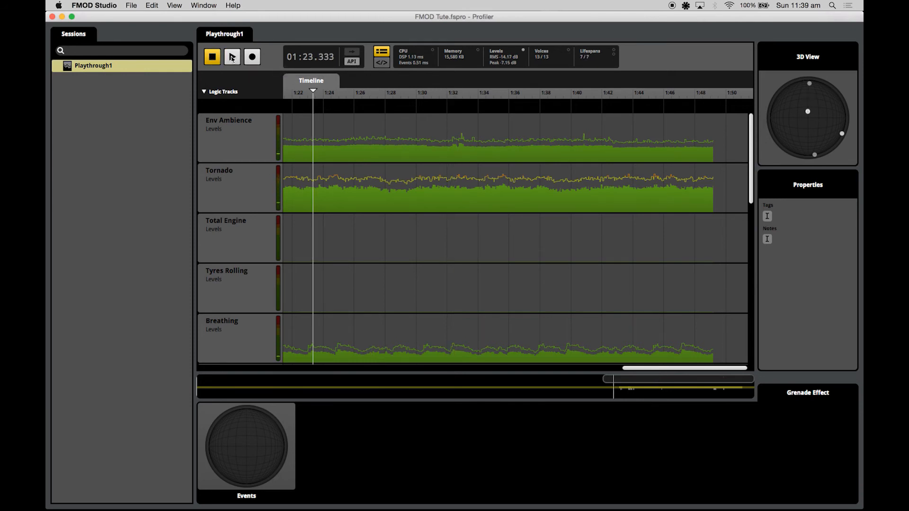
{"action": "left_click", "coordinate": [231, 57]}
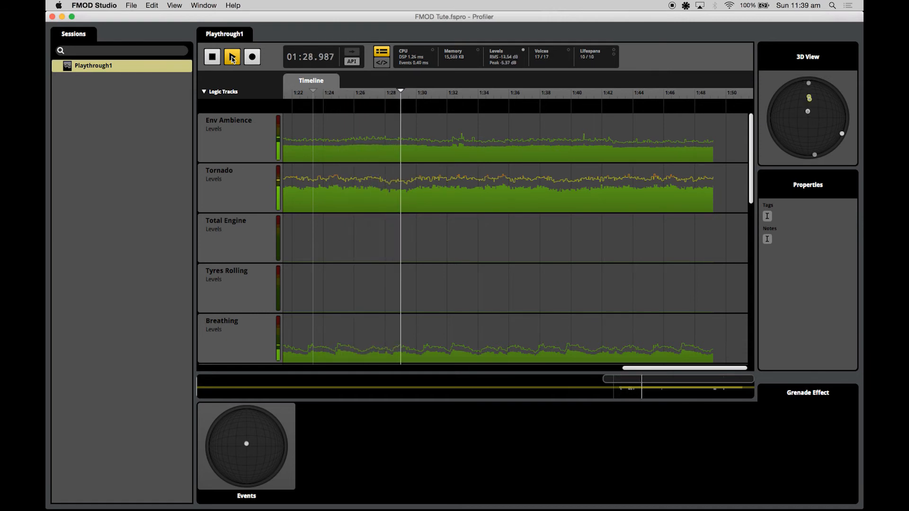
{"action": "left_click", "coordinate": [231, 57]}
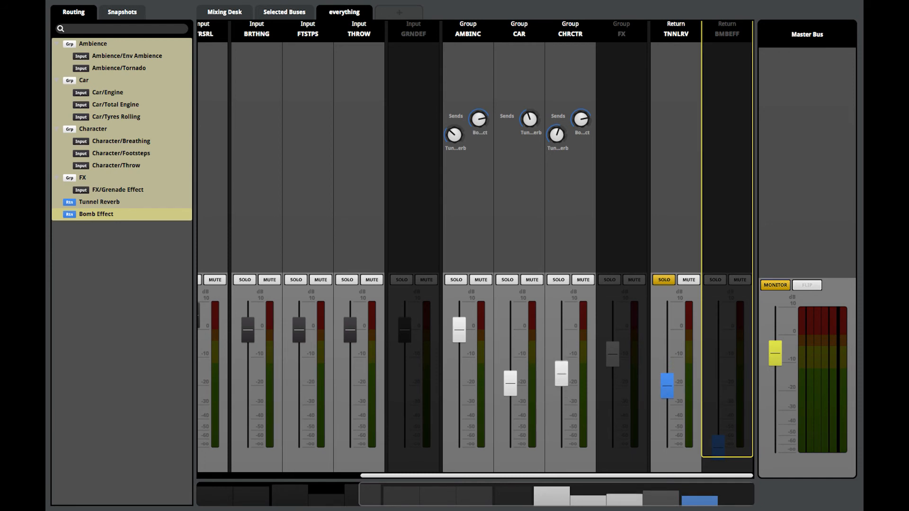
Bring up the New Session / New Folder choices in the Profiler Sessions browser
{"action": "left_click_drag", "start_coordinate": [560, 374], "coordinate": [560, 339]}
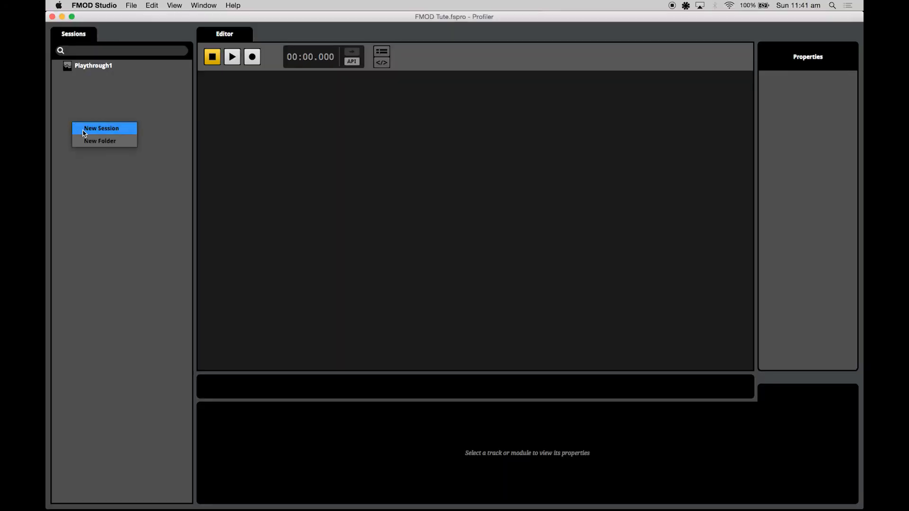
Add new profiler sessions and name one 'Slow Quiet Playthrough' within the playthrough folders
{"action": "left_click", "coordinate": [100, 129]}
{"action": "type", "text": "Fast Loud Playt"}
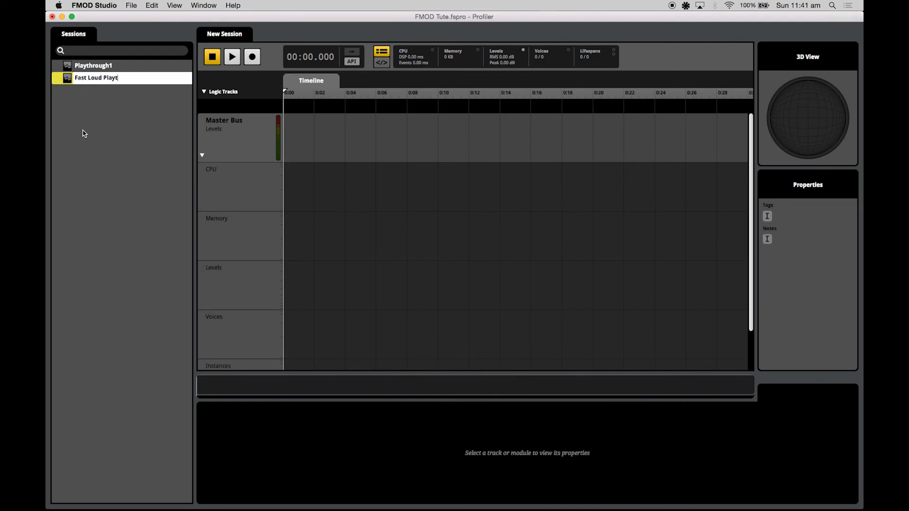
{"action": "right_click", "coordinate": [105, 78]}
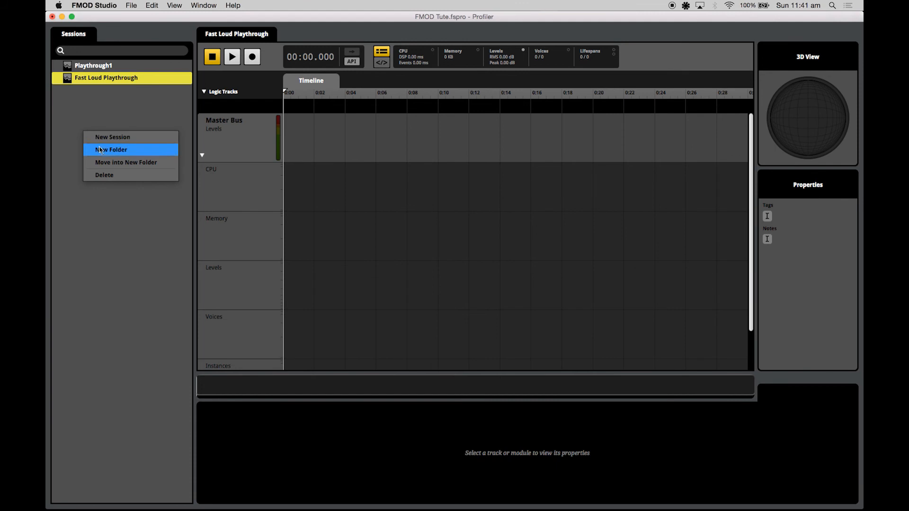
{"action": "left_click", "coordinate": [112, 137]}
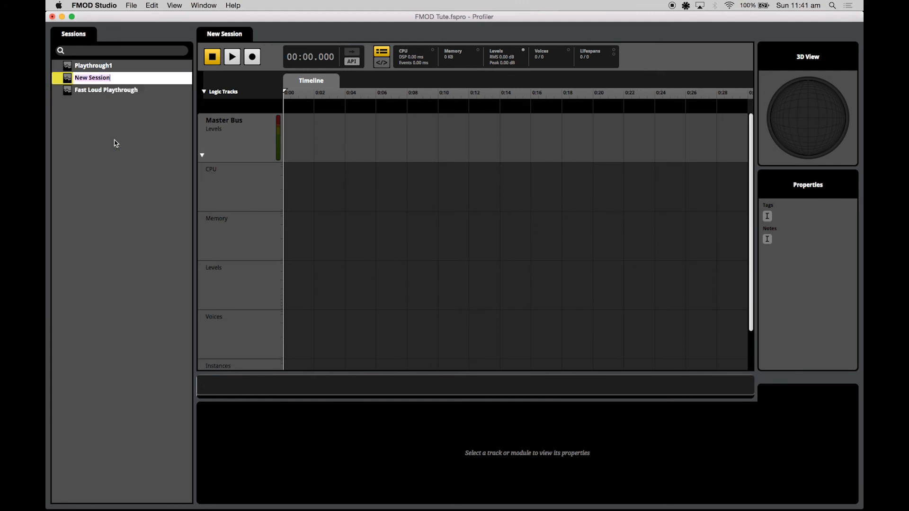
{"action": "type", "text": "Slow"}
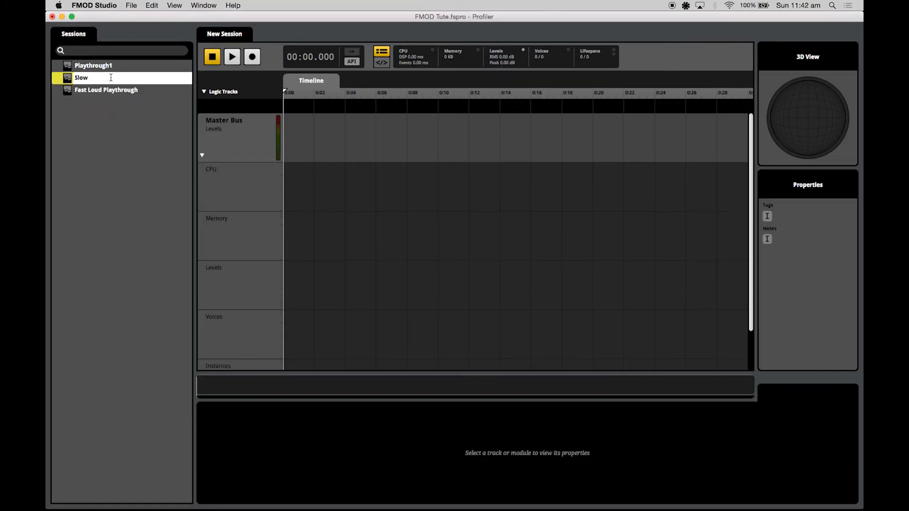
{"action": "type", "text": "Quiet"}
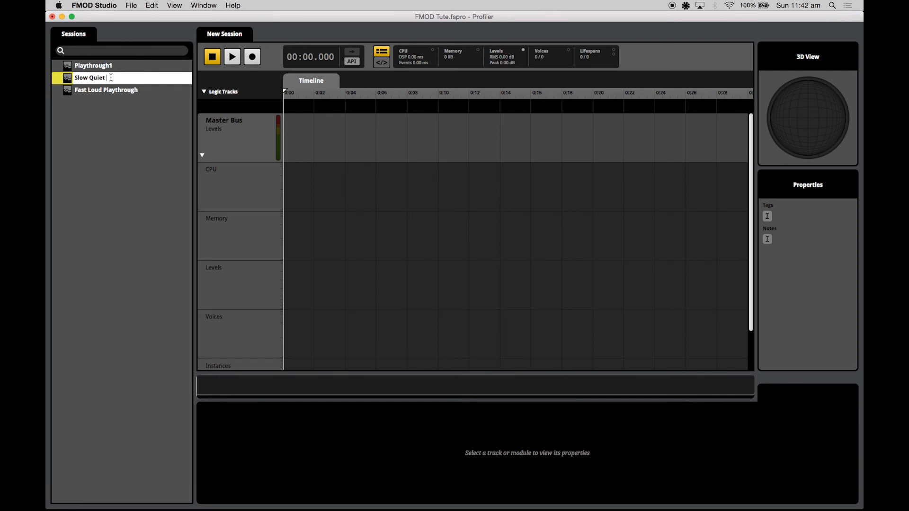
{"action": "type", "text": "Playthrough"}
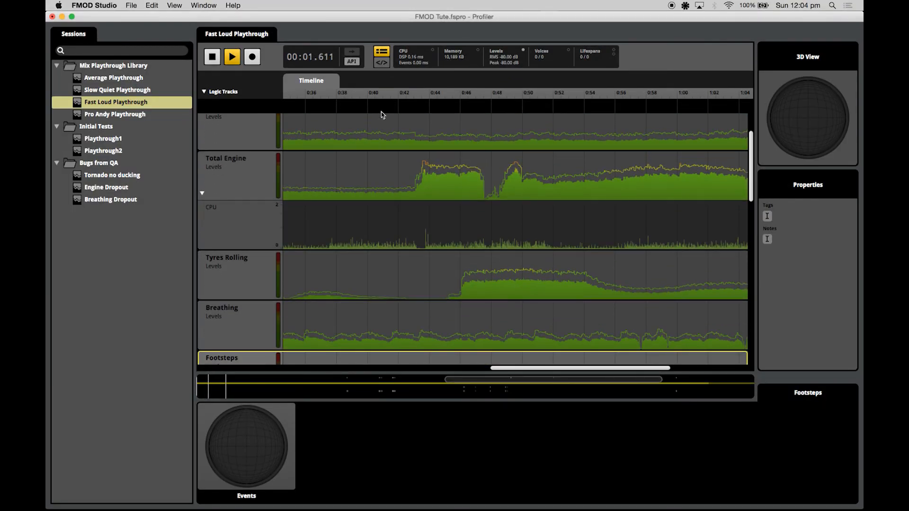
Play Fast Loud Playthrough to about 49 s, stop it, then switch to Slow Quiet Playthrough
{"action": "left_click", "coordinate": [232, 56]}
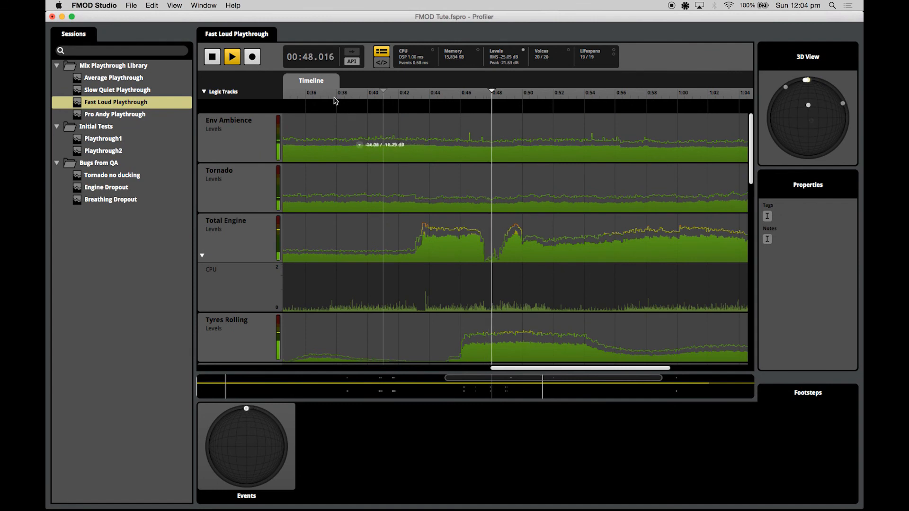
{"action": "left_click", "coordinate": [212, 56]}
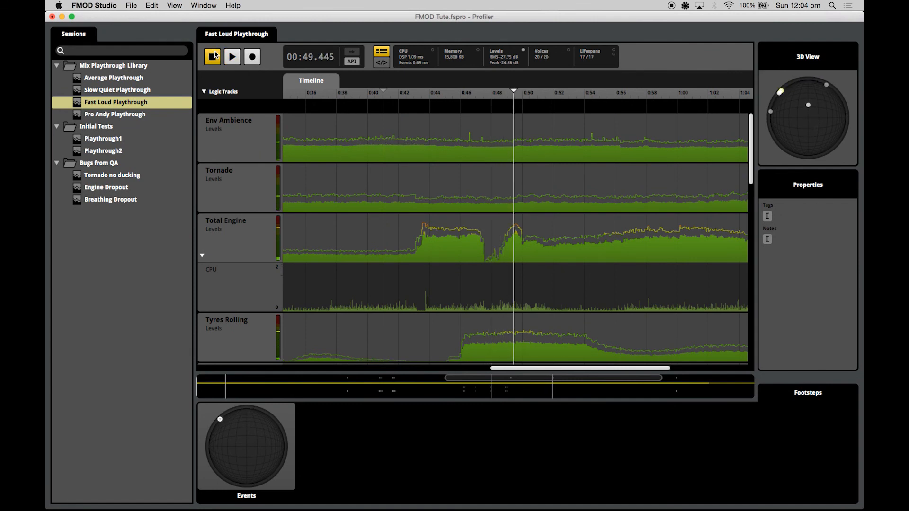
{"action": "left_click", "coordinate": [213, 56]}
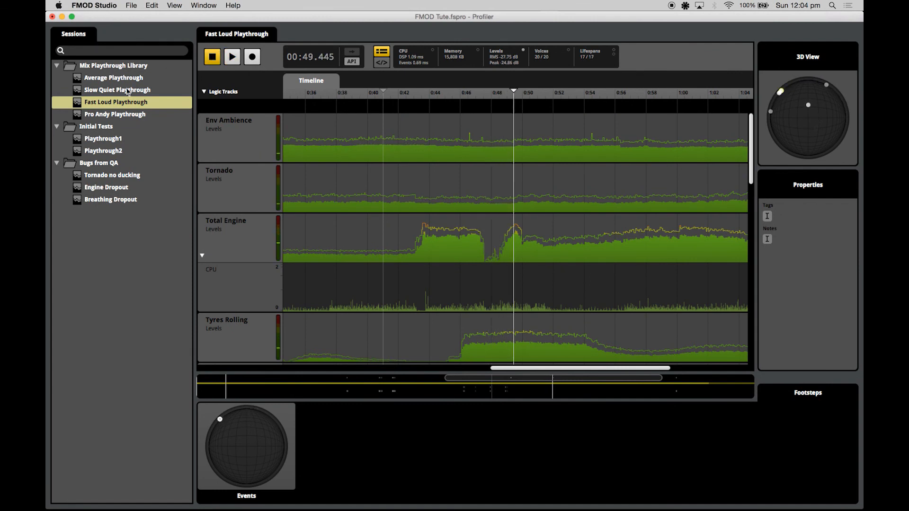
{"action": "left_click", "coordinate": [117, 90]}
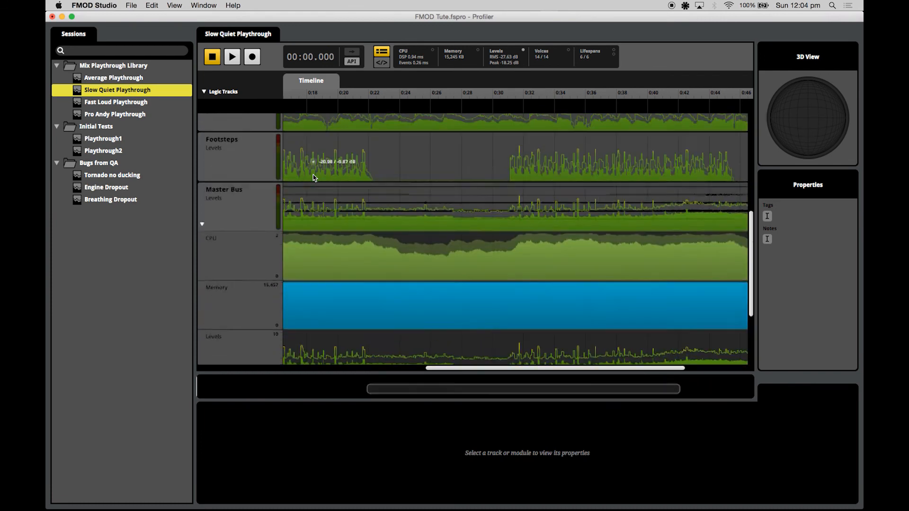
Review Average Playthrough to about 11 s, then select the Mix Playthrough Library folder, leaving no session open
{"action": "scroll", "scroll_direction": "down", "scroll_amount": 3}
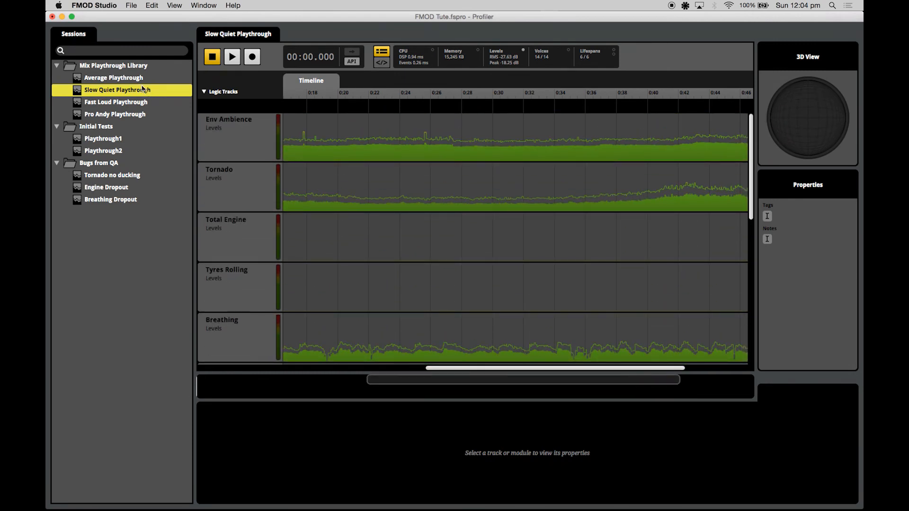
{"action": "left_click", "coordinate": [113, 77]}
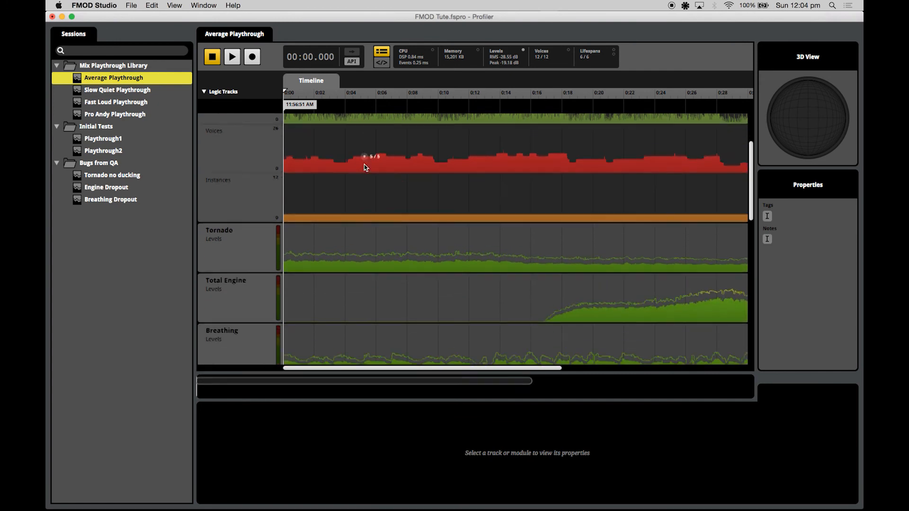
{"action": "scroll", "scroll_direction": "down", "scroll_amount": 3}
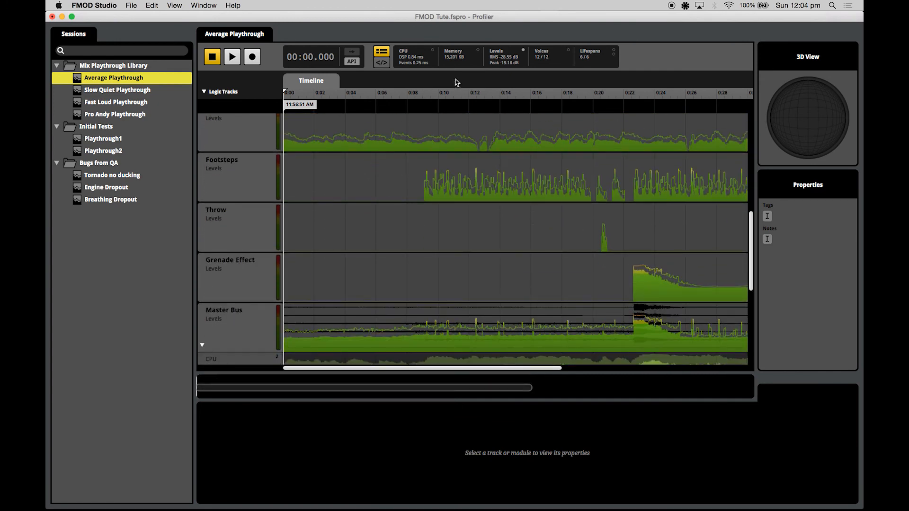
{"action": "left_click", "coordinate": [232, 57]}
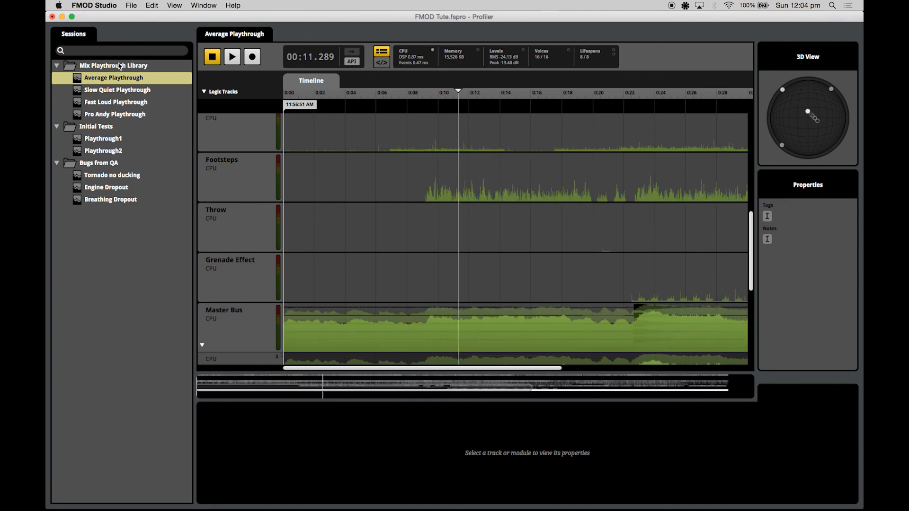
{"action": "left_click", "coordinate": [114, 65]}
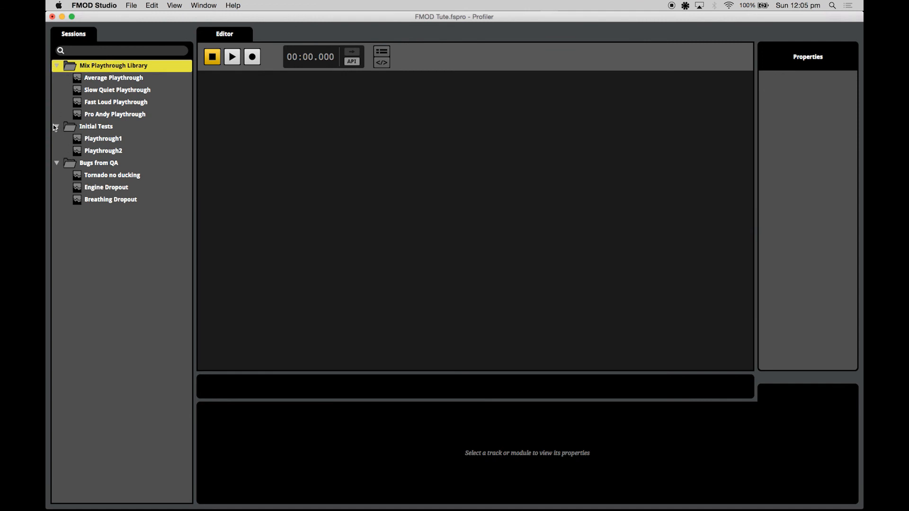